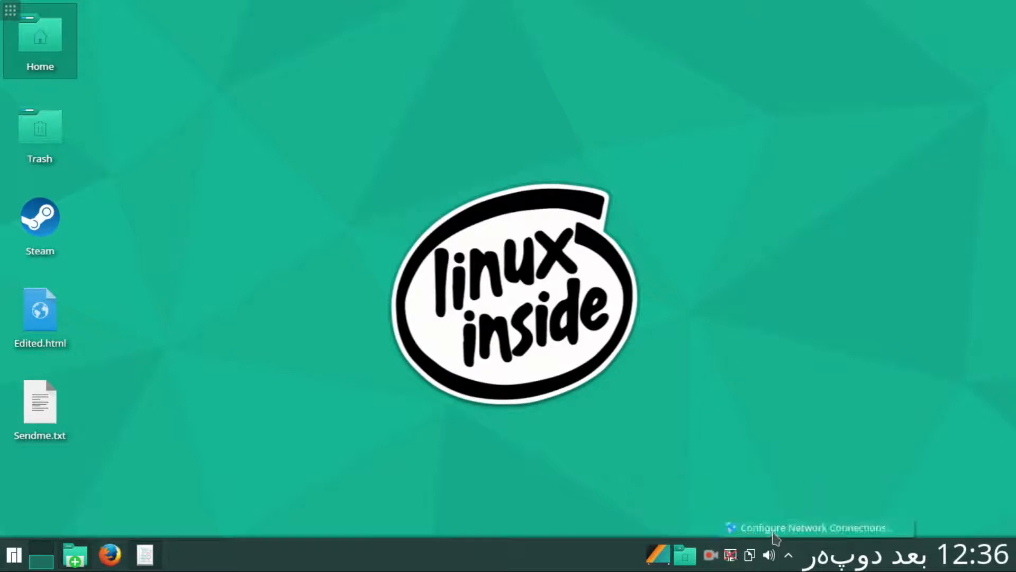
Open the Networks panel from the system tray.
left_click(732, 555)
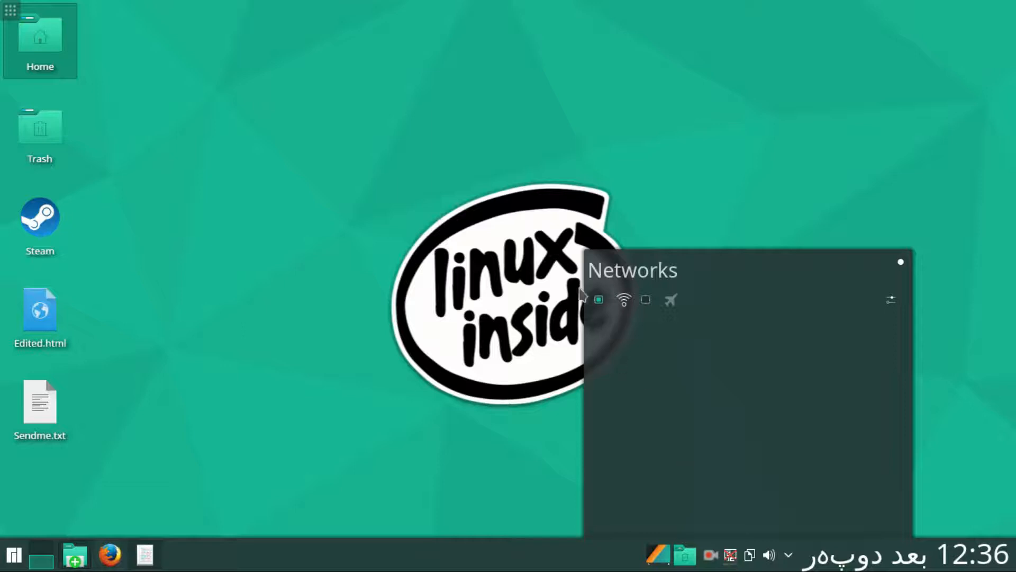
mouse_move(556, 287)
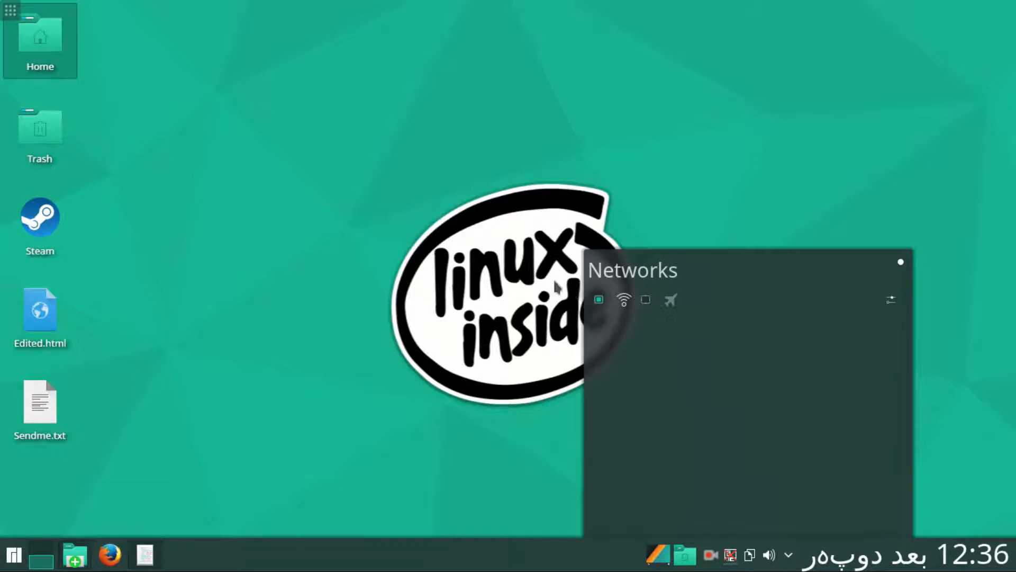
mouse_move(628, 327)
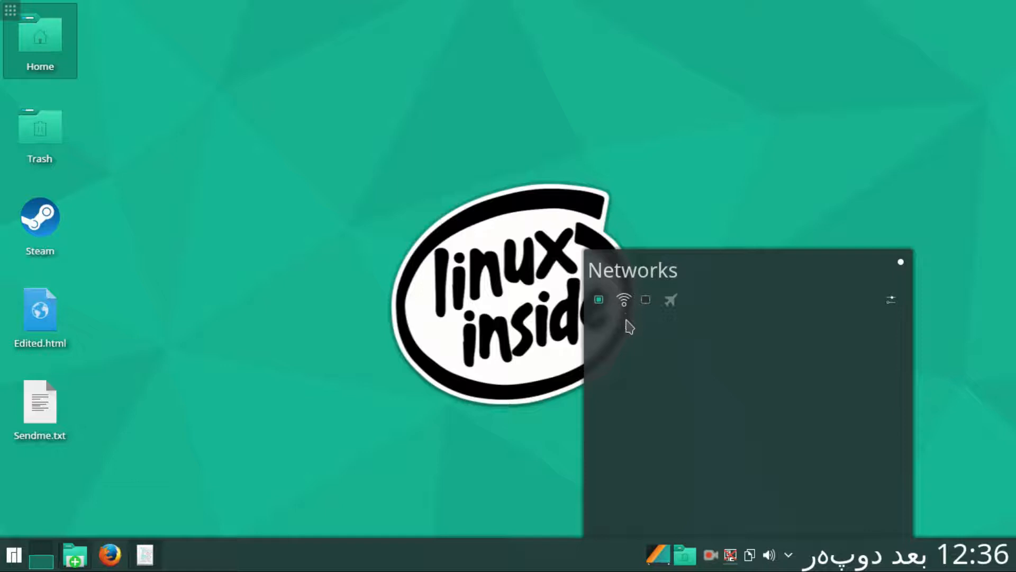
mouse_move(660, 452)
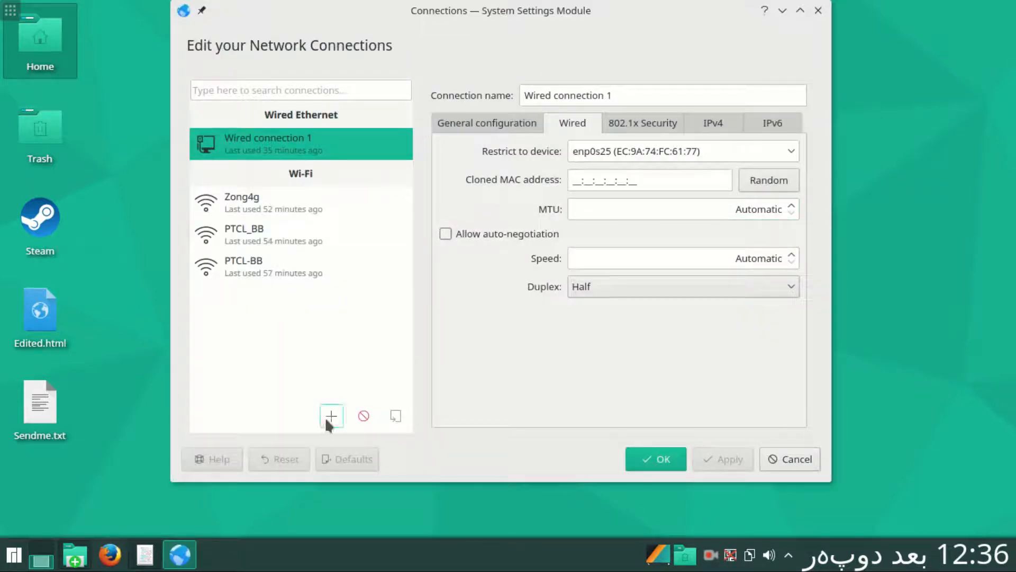
Add a new Wi-Fi connection with connection name and SSID both set to PTCL-BB.
left_click(331, 415)
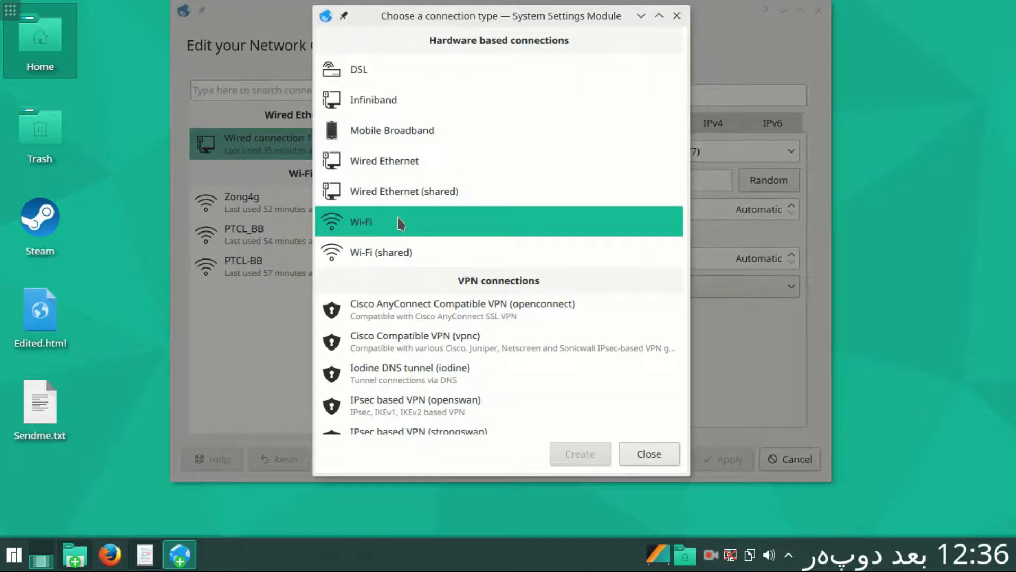
left_click(579, 454)
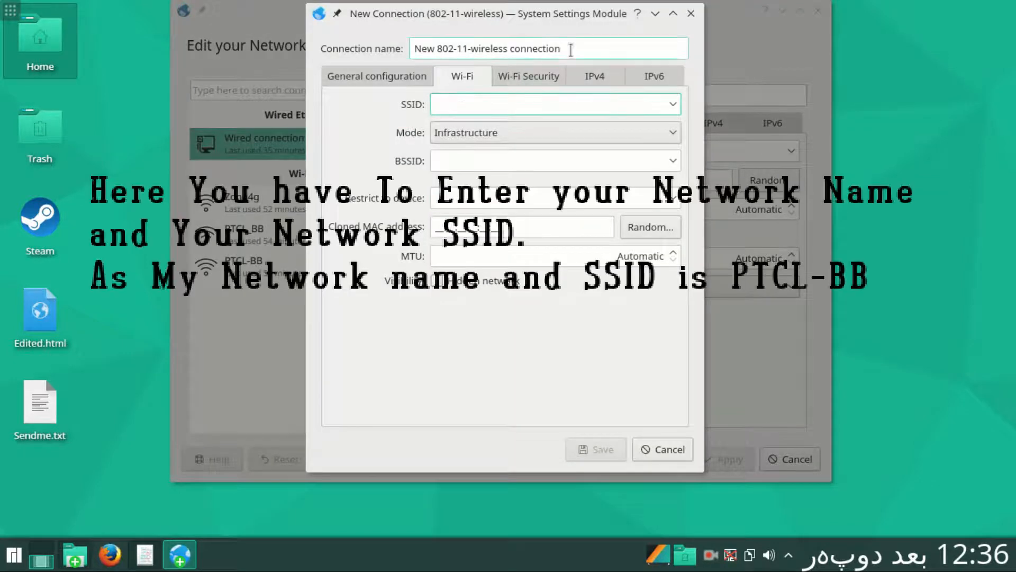
type("P")
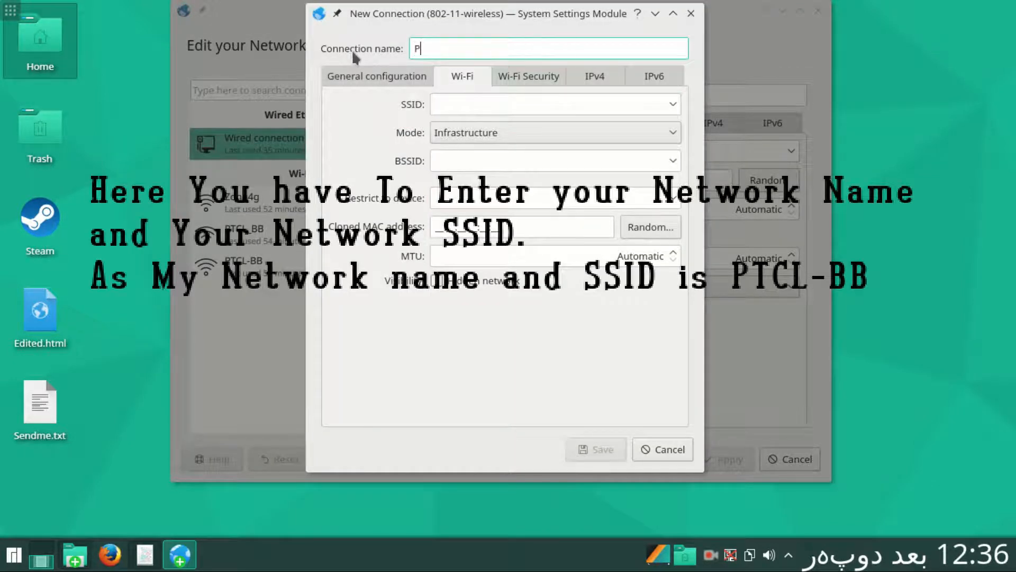
type("TC")
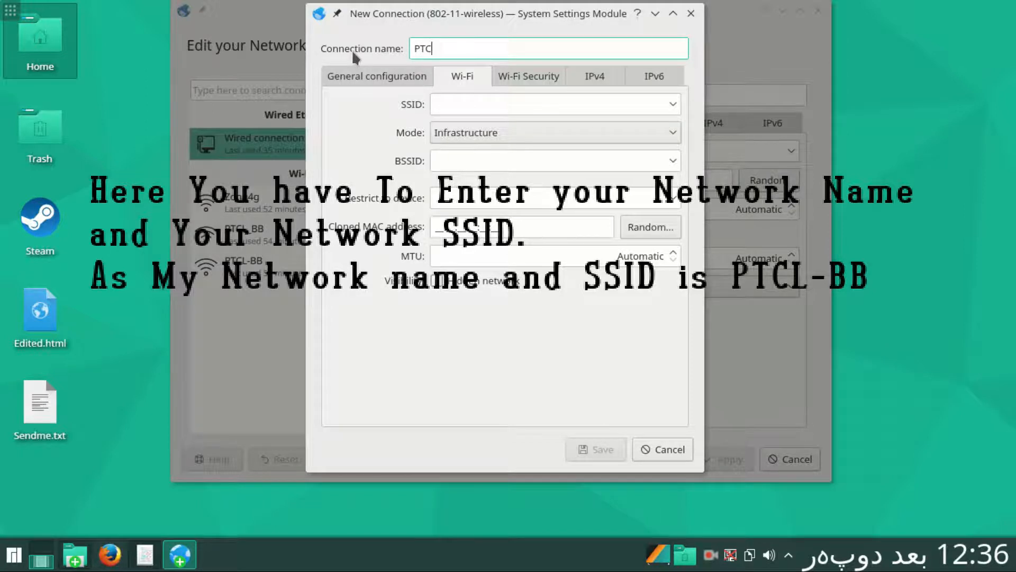
key("Backspace")
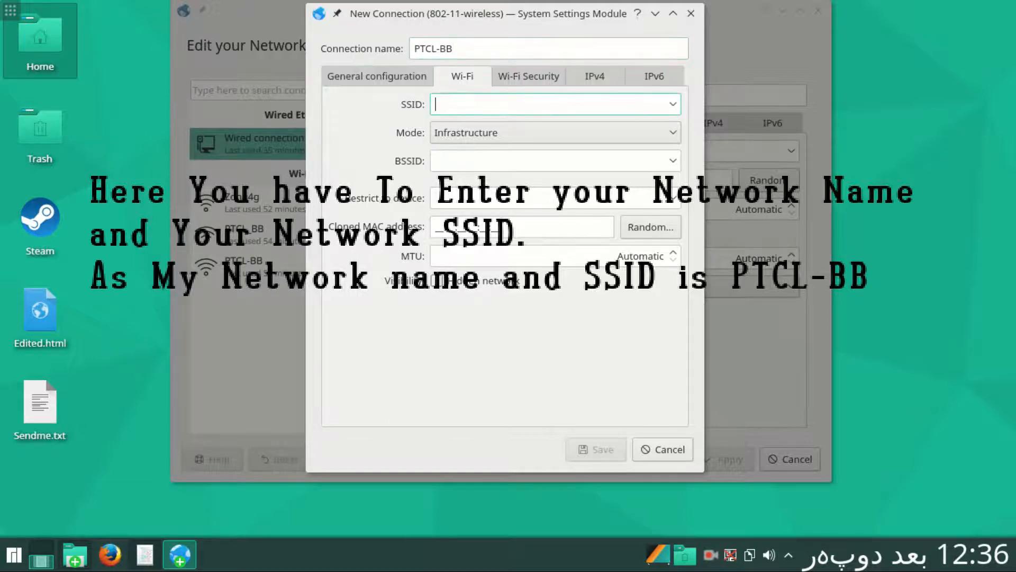
type("PTCL")
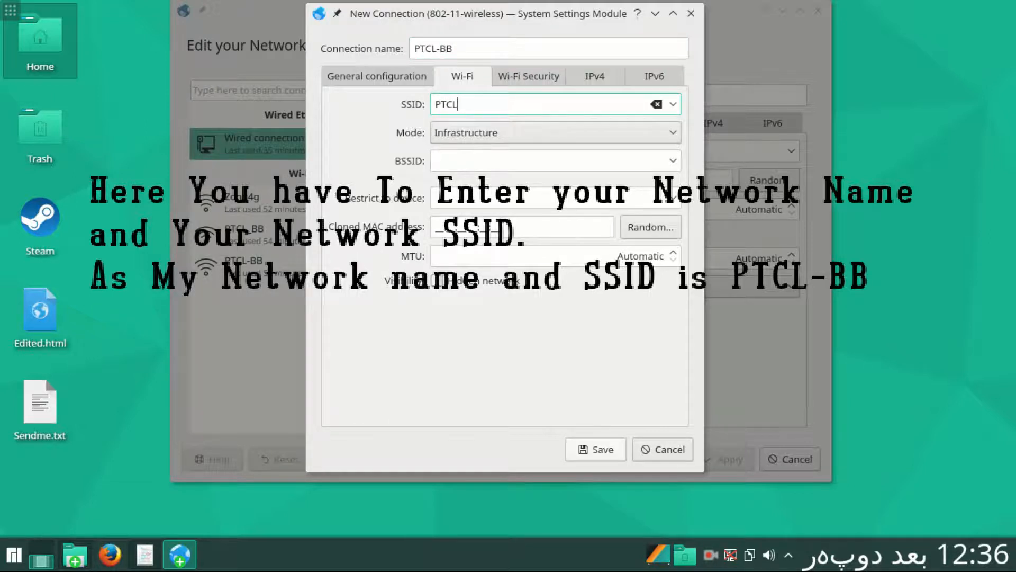
type("-BB")
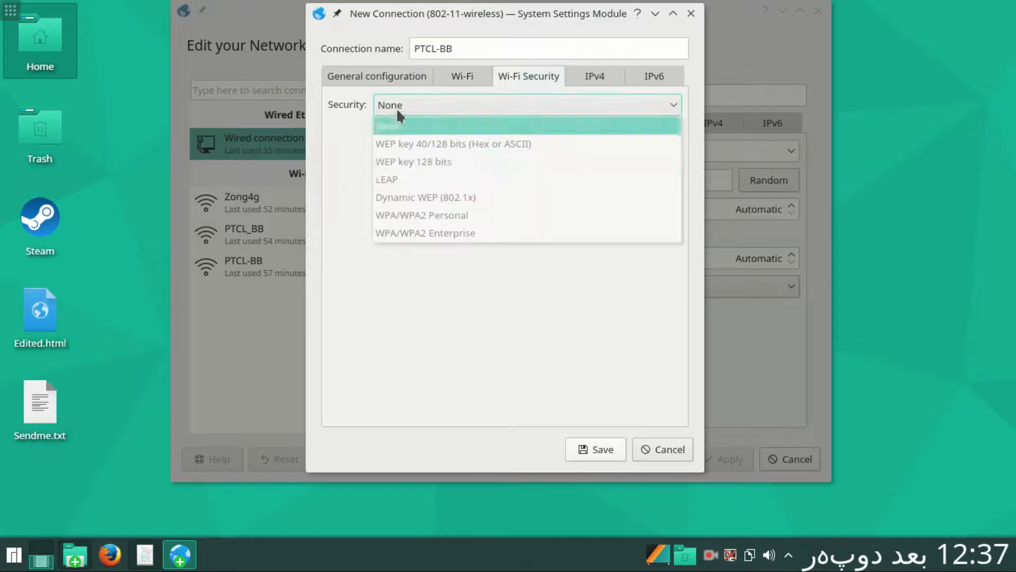
mouse_move(415, 180)
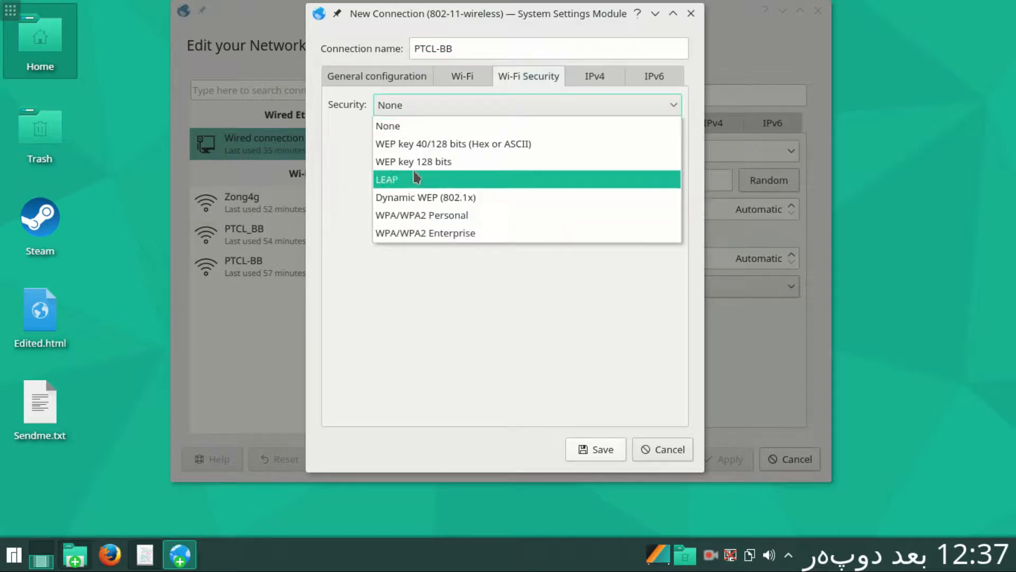
mouse_move(408, 215)
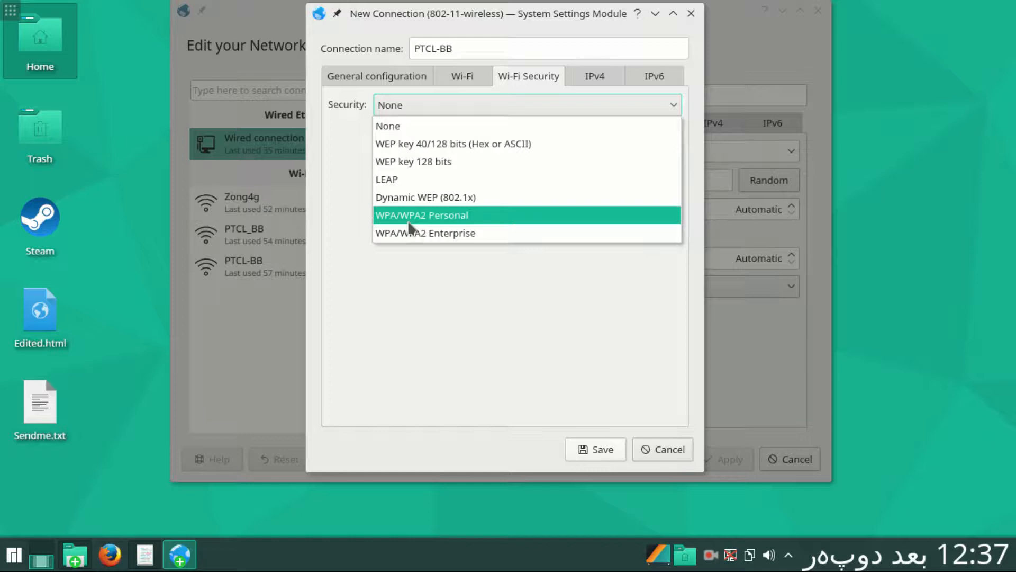
Secure PTCL-BB with a WPA/WPA2 Personal password and save the connection.
left_click(421, 214)
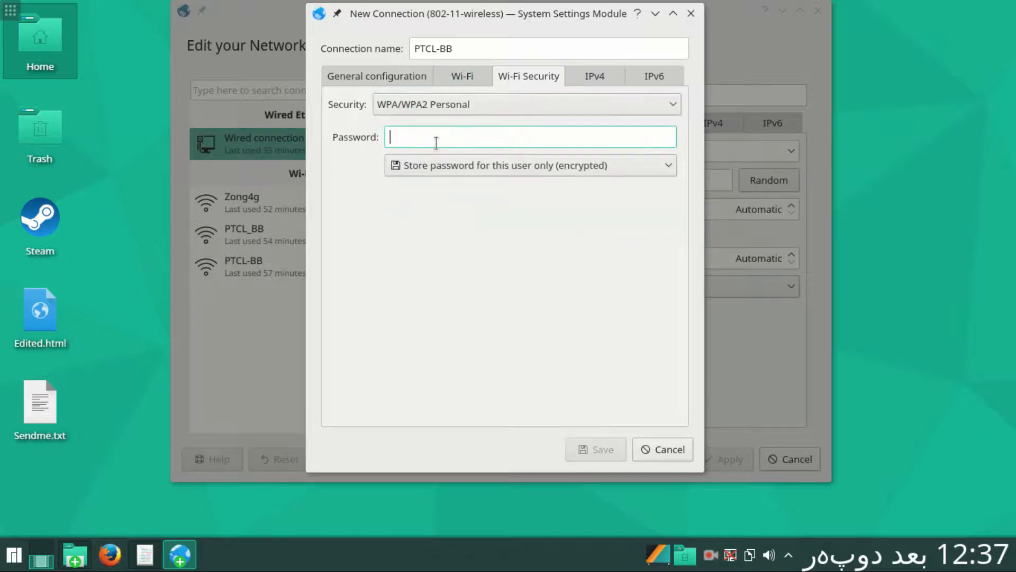
type("•")
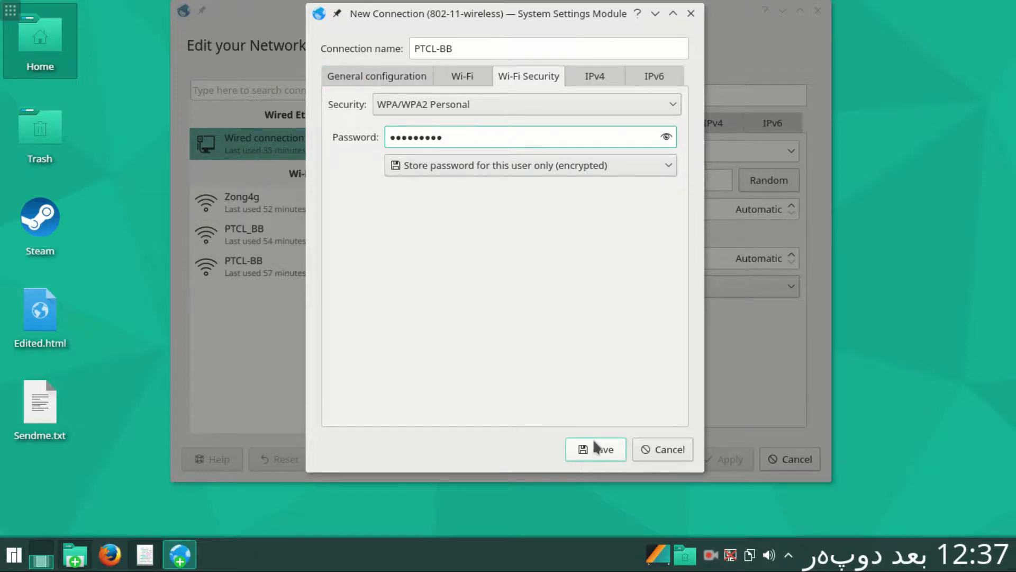
left_click(594, 448)
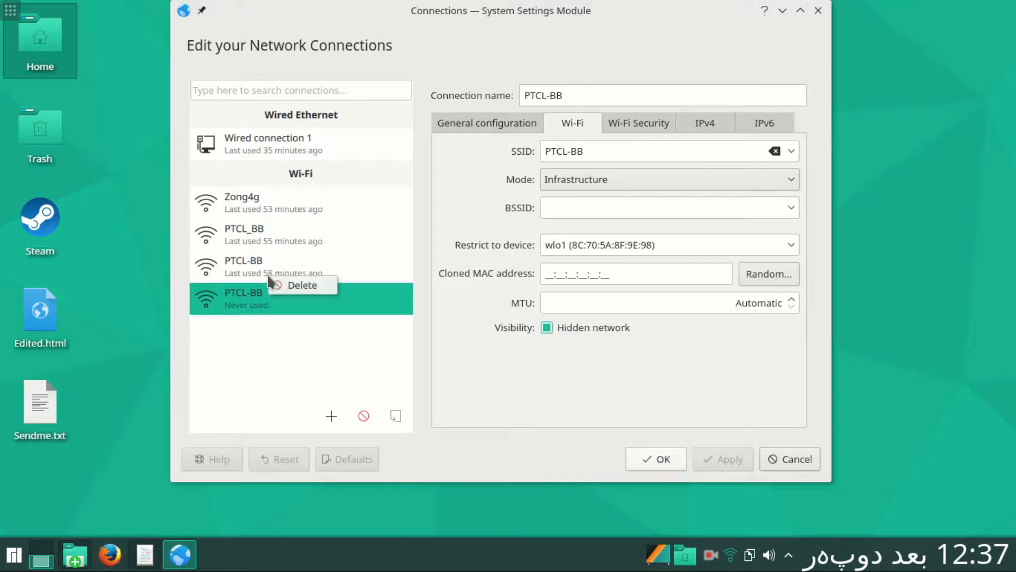
Close the Connections editor and submit the Wi-Fi password for PTCL-BB.
left_click(302, 285)
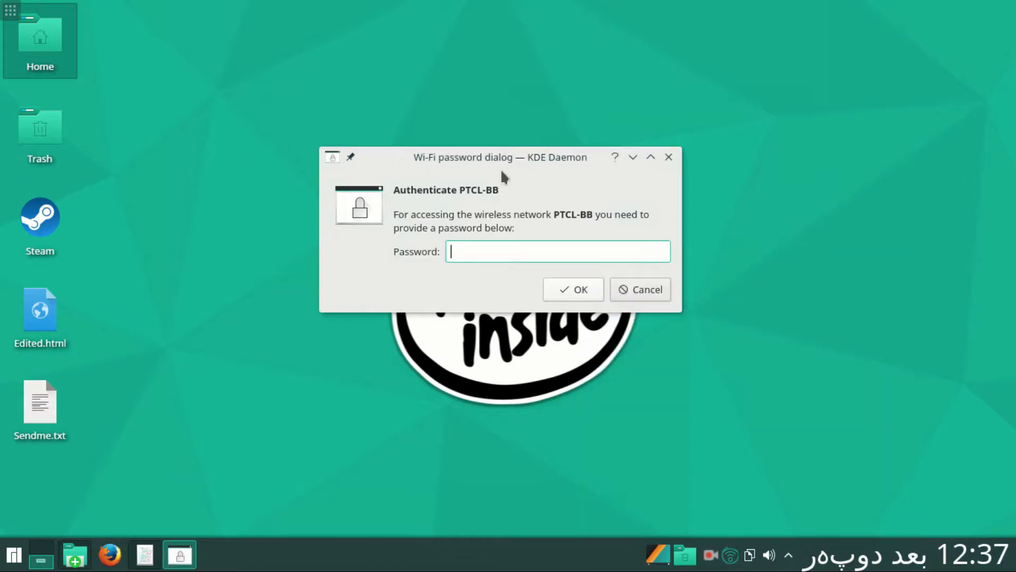
mouse_move(502, 252)
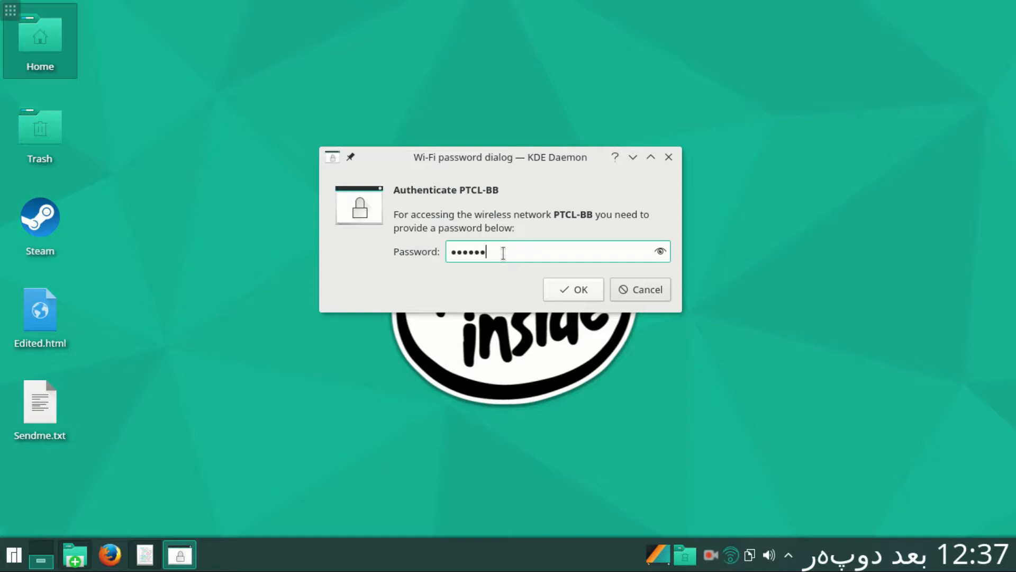
left_click(573, 289)
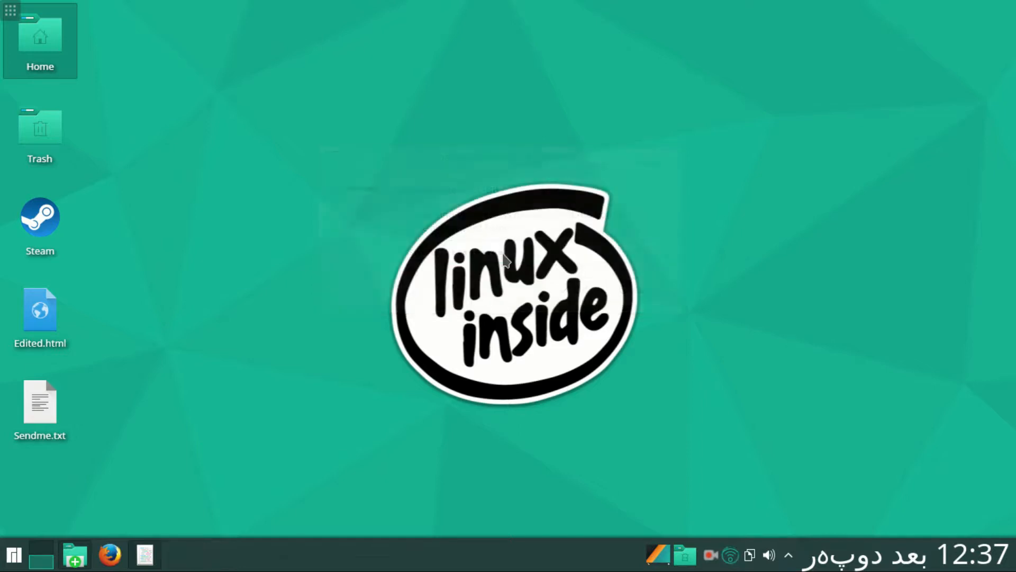
mouse_move(673, 467)
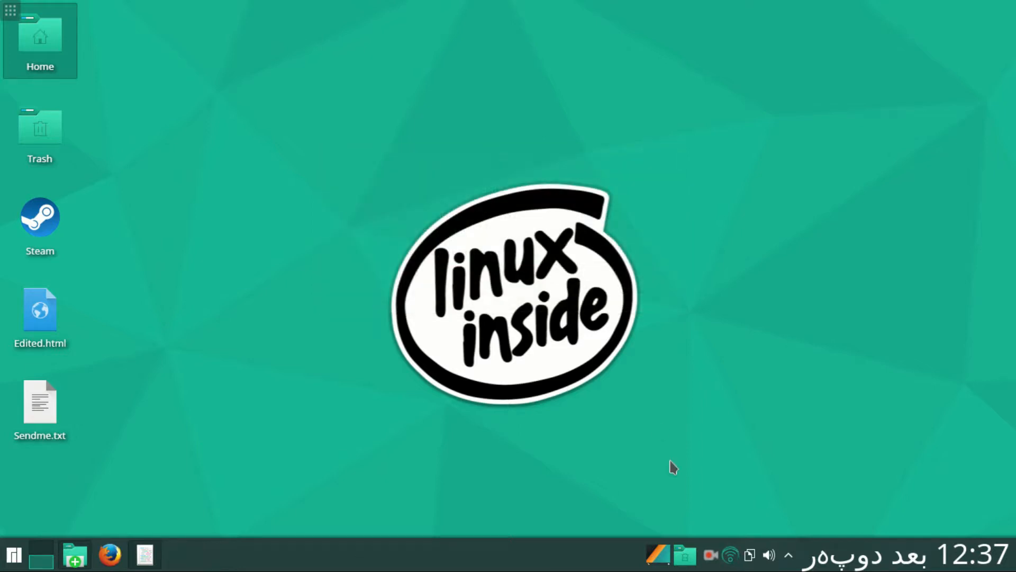
Check the Wi-Fi connection status in the tray and launch Firefox.
left_click(731, 556)
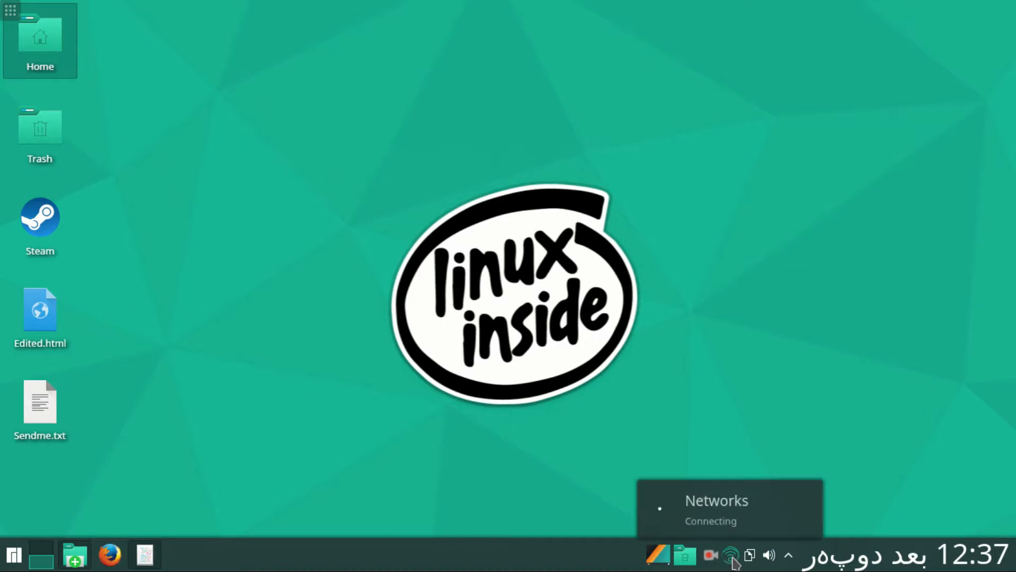
left_click(730, 554)
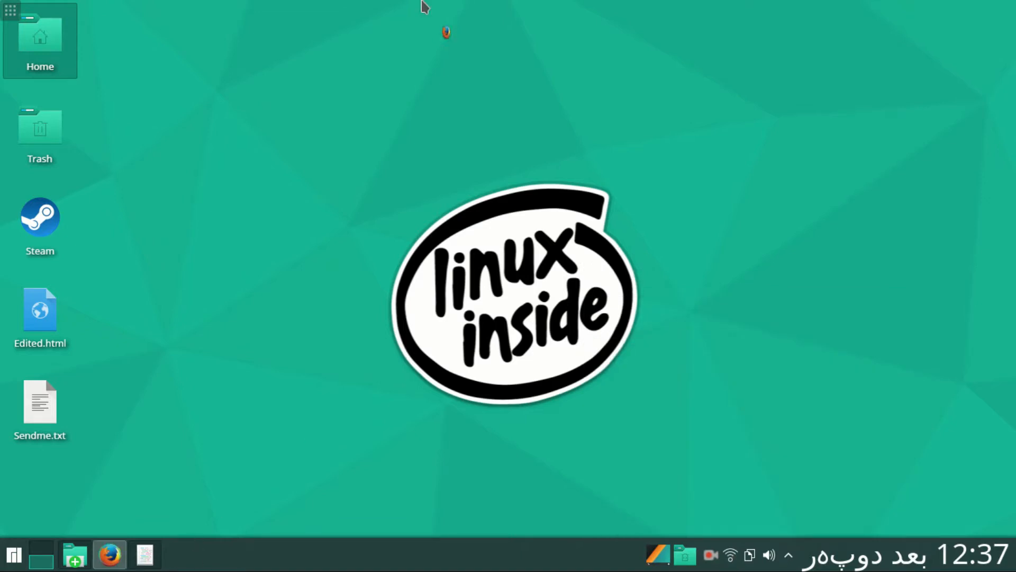
Load youtube.com from the Top Sites tile in a new tab.
left_click(109, 553)
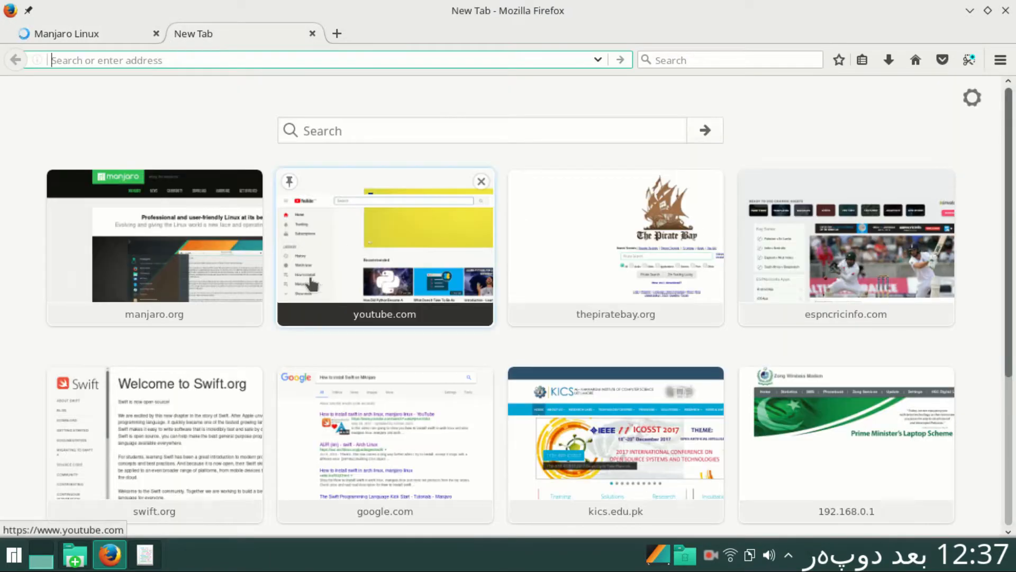
left_click(384, 247)
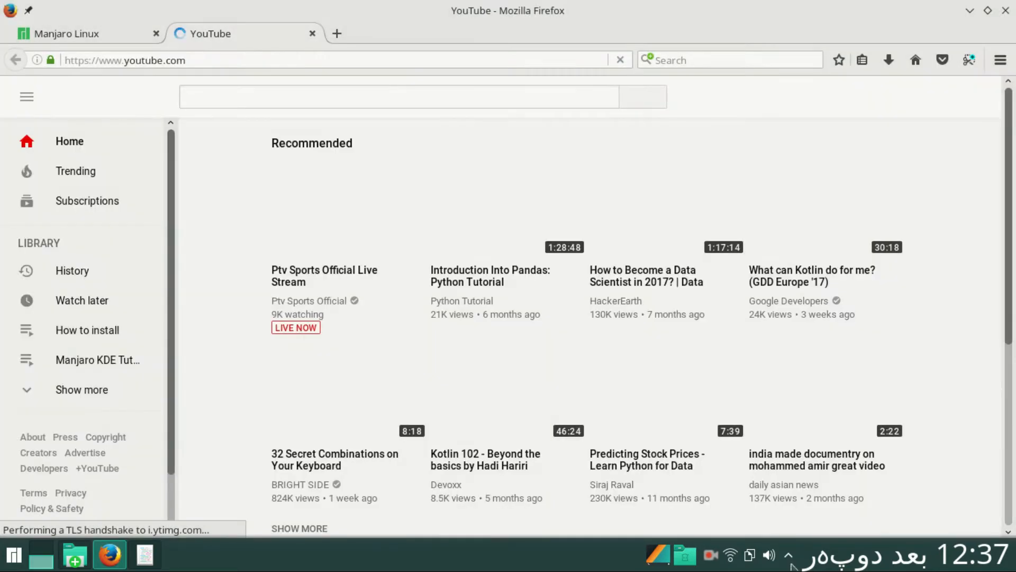